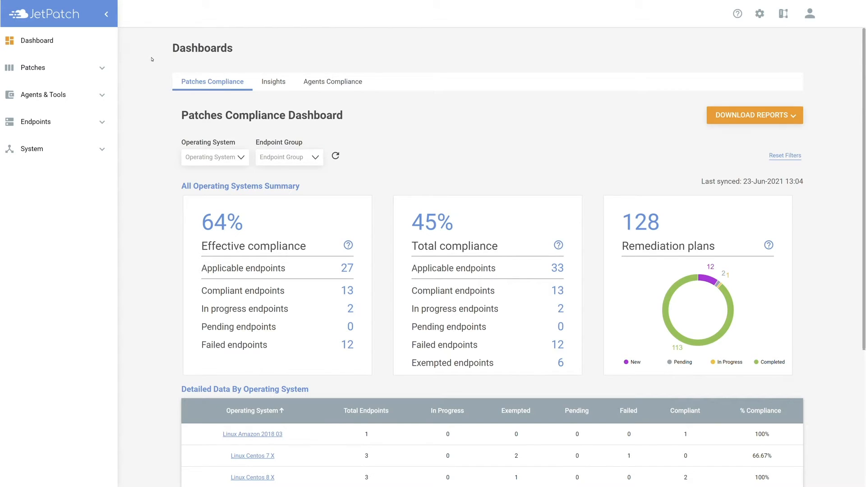
- Go to the Patches Catalog from the sidebar's patching section
{"action": "left_click", "coordinate": [33, 68]}
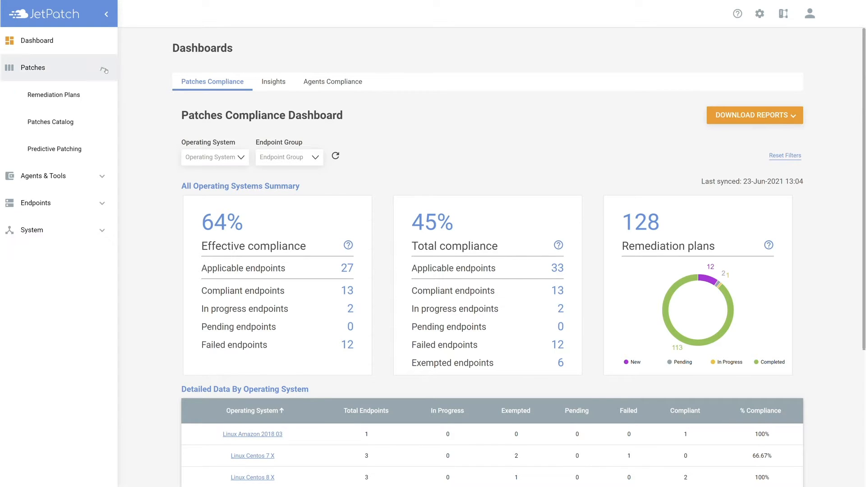
{"action": "left_click", "coordinate": [49, 121]}
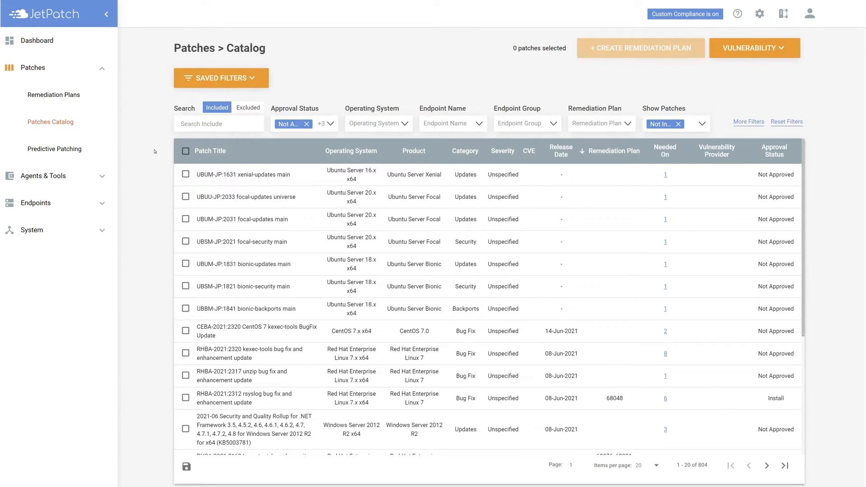
{"action": "mouse_move", "coordinate": [322, 79]}
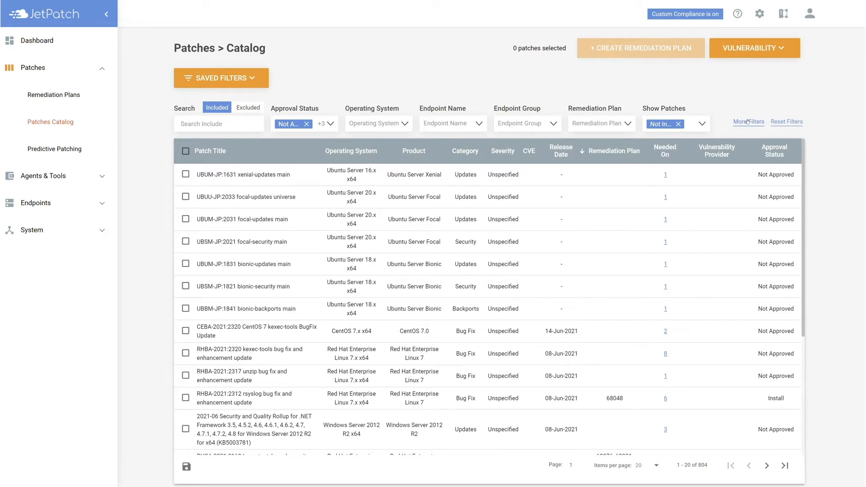
- Filter the catalog to Important severity and the Group B endpoint group
{"action": "left_click", "coordinate": [749, 122]}
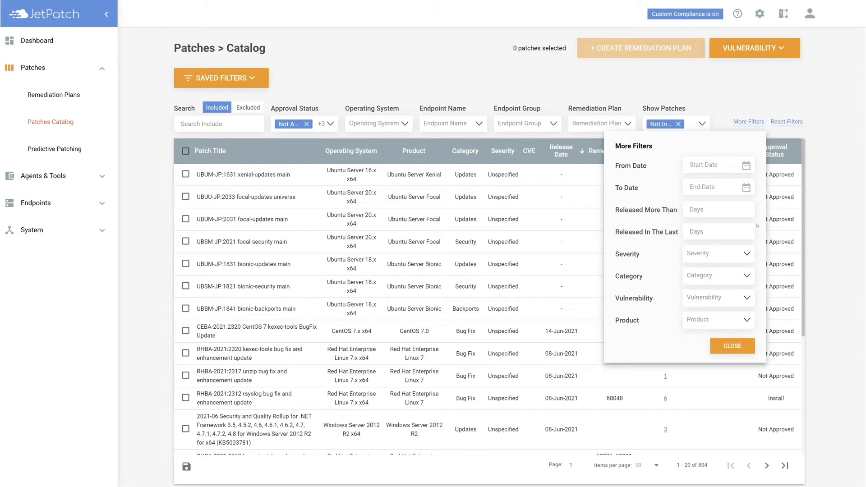
{"action": "mouse_move", "coordinate": [757, 250]}
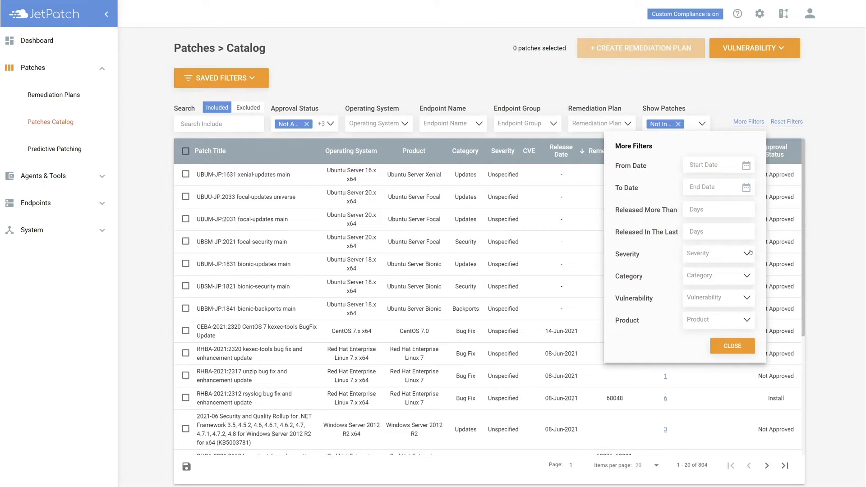
{"action": "left_click", "coordinate": [691, 294]}
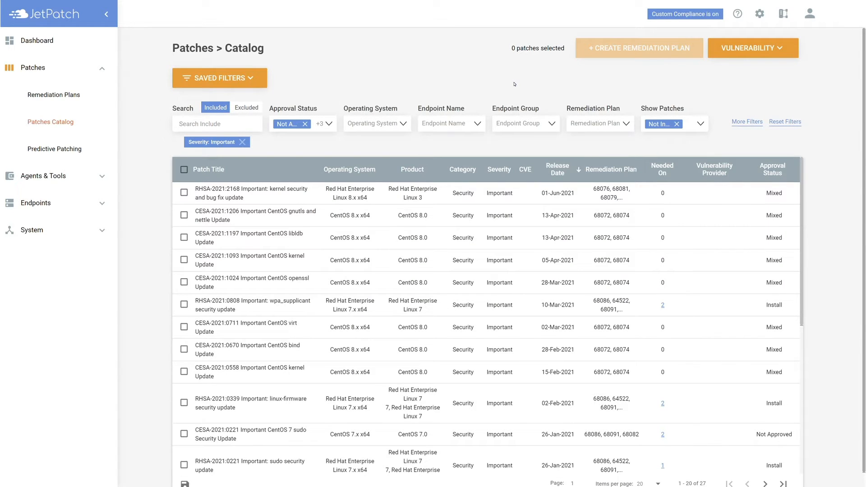
{"action": "mouse_move", "coordinate": [428, 84]}
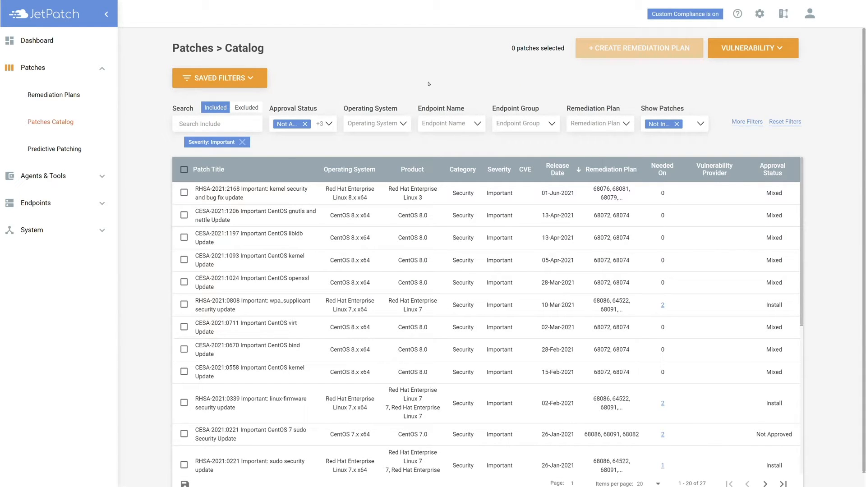
{"action": "mouse_move", "coordinate": [541, 89]}
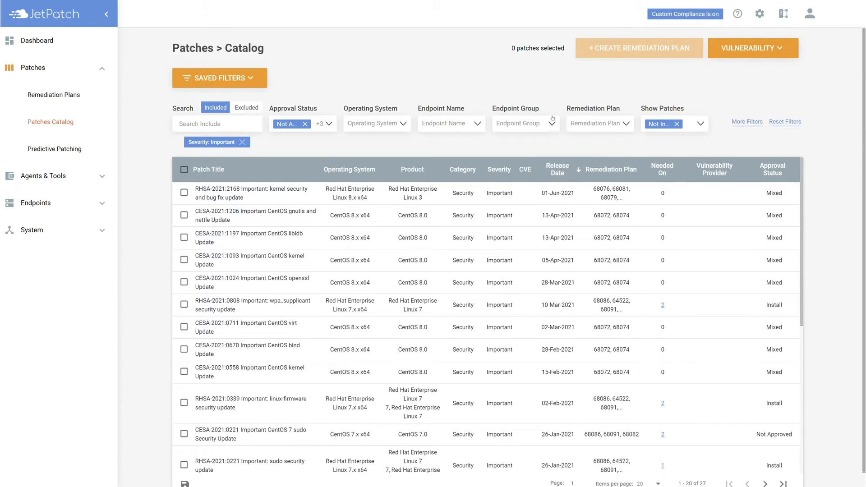
{"action": "left_click", "coordinate": [525, 123]}
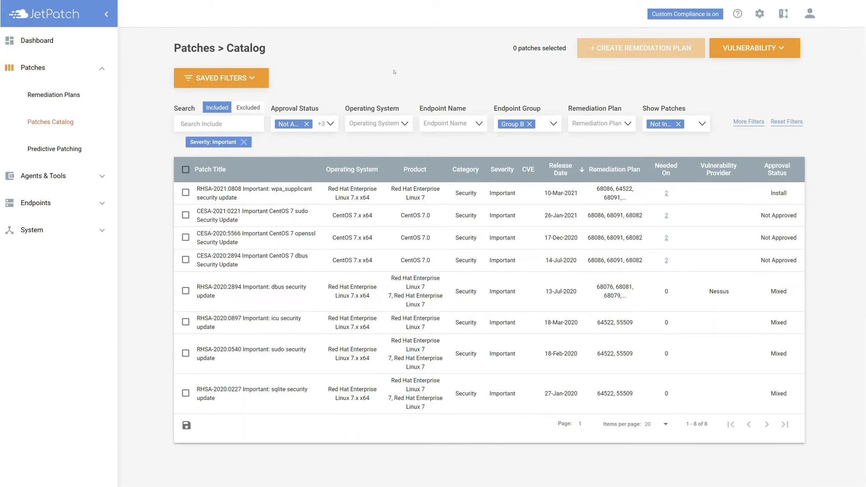
{"action": "mouse_move", "coordinate": [356, 72]}
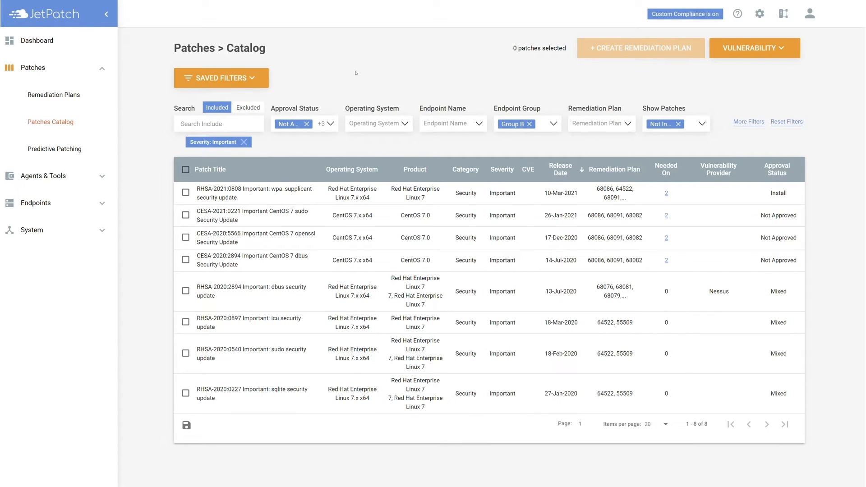
- Save the current filters as 'Group B Important' with description 'Group B Important'
{"action": "left_click", "coordinate": [220, 78]}
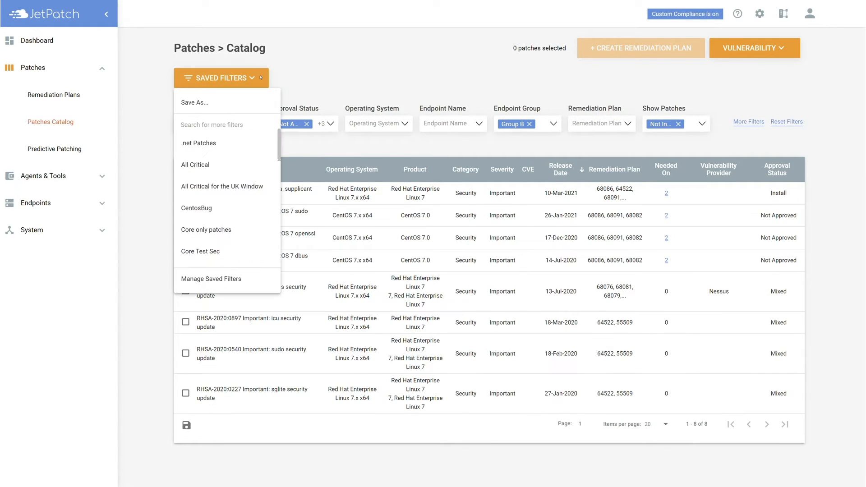
{"action": "left_click", "coordinate": [194, 102]}
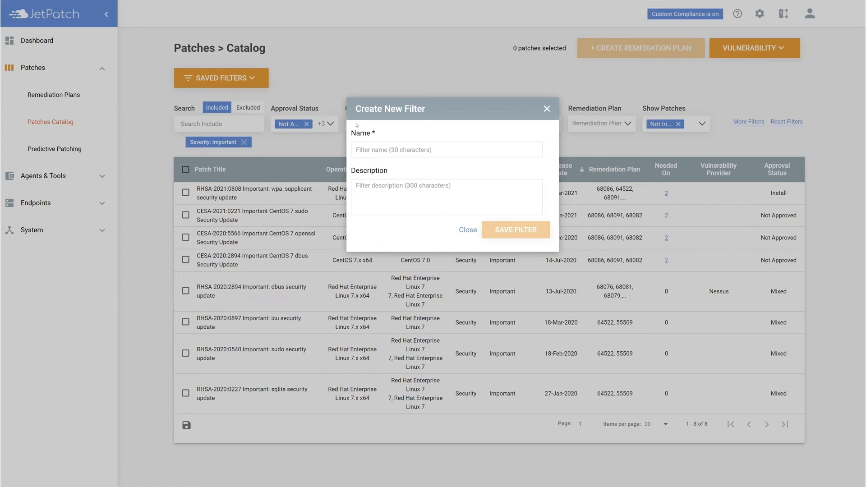
{"action": "type", "text": "Group B Important"}
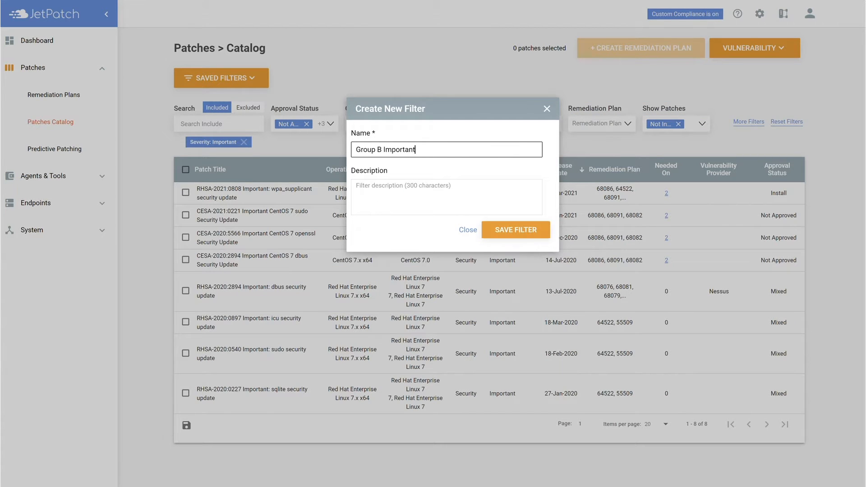
{"action": "left_click", "coordinate": [446, 197]}
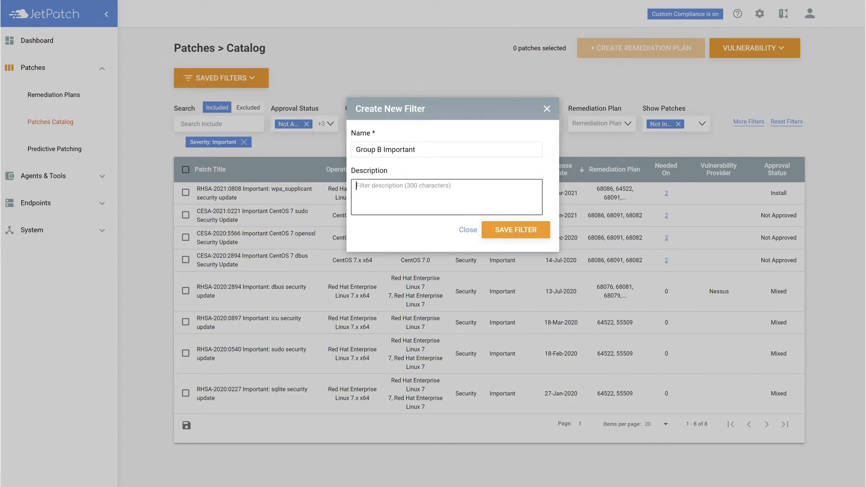
{"action": "type", "text": "Group B Important"}
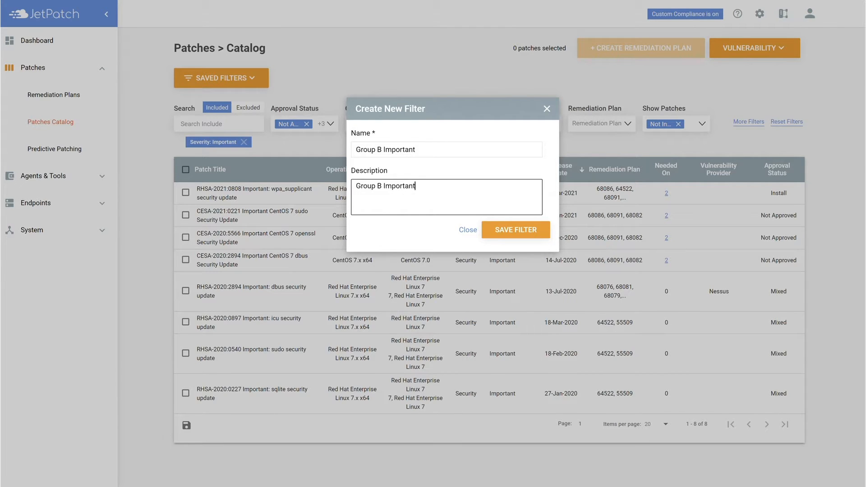
{"action": "left_click", "coordinate": [514, 229]}
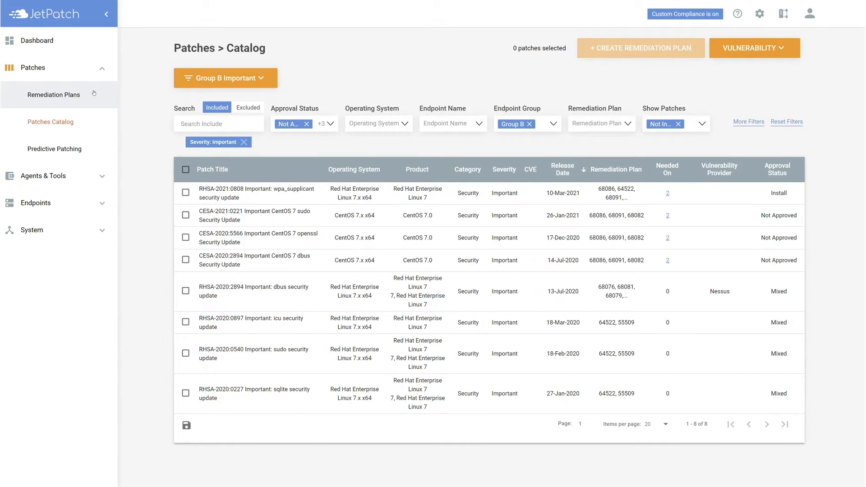
- Reach Create/Edit Remediation Plan Rules via the Remediation Plans Select Action menu
{"action": "left_click", "coordinate": [53, 94]}
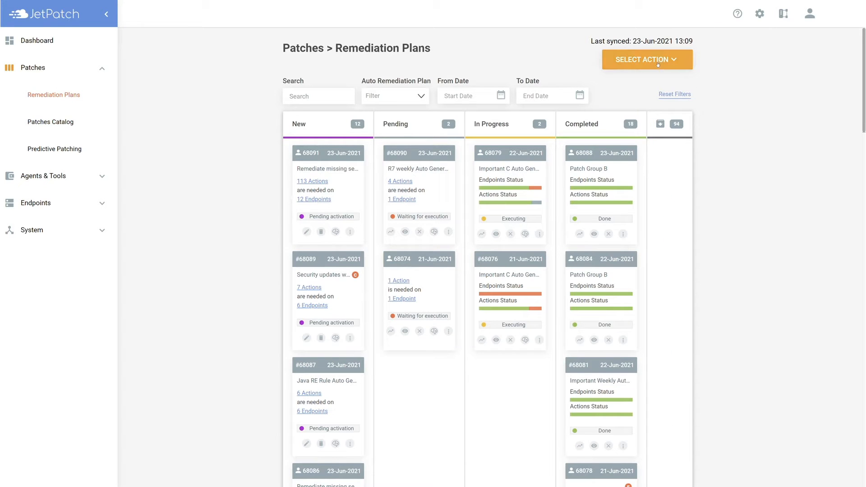
{"action": "left_click", "coordinate": [646, 59]}
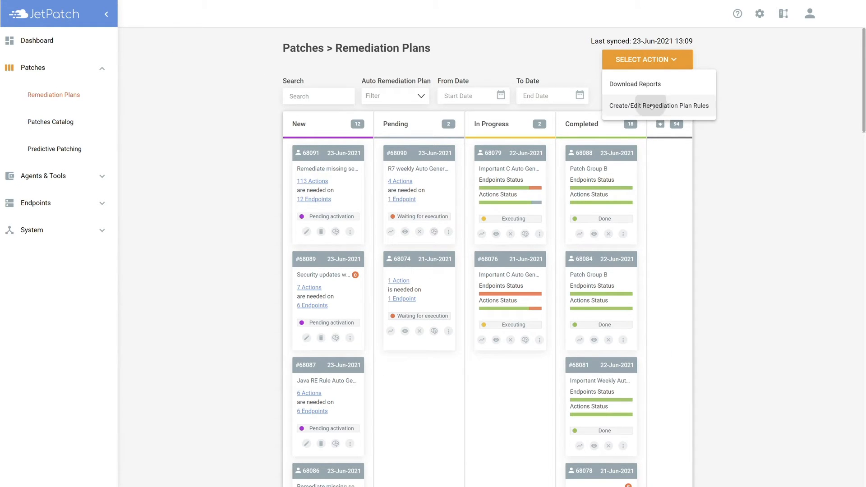
{"action": "left_click", "coordinate": [659, 105]}
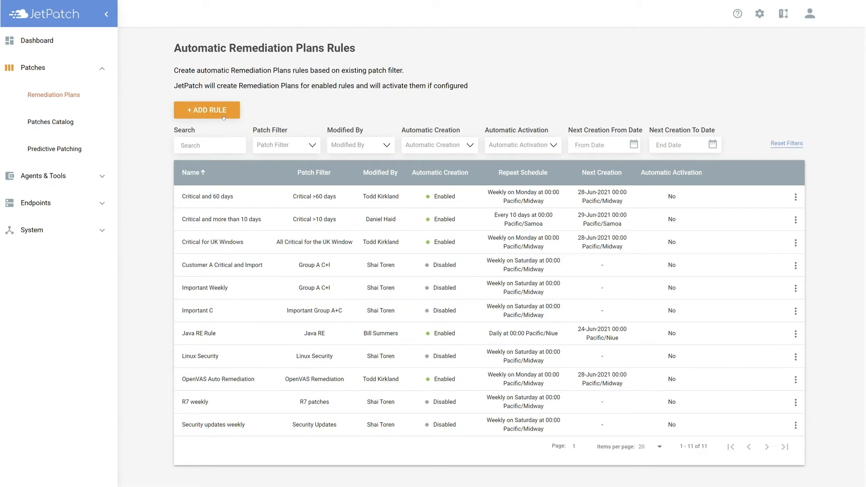
- Add a rule named 'Group B Important' based on the Group B Important patch filter
{"action": "left_click", "coordinate": [207, 109]}
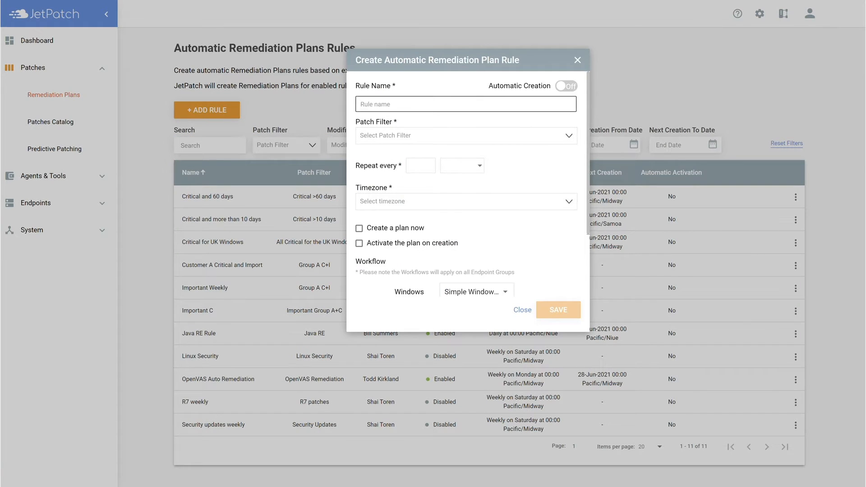
{"action": "type", "text": "Group B Important"}
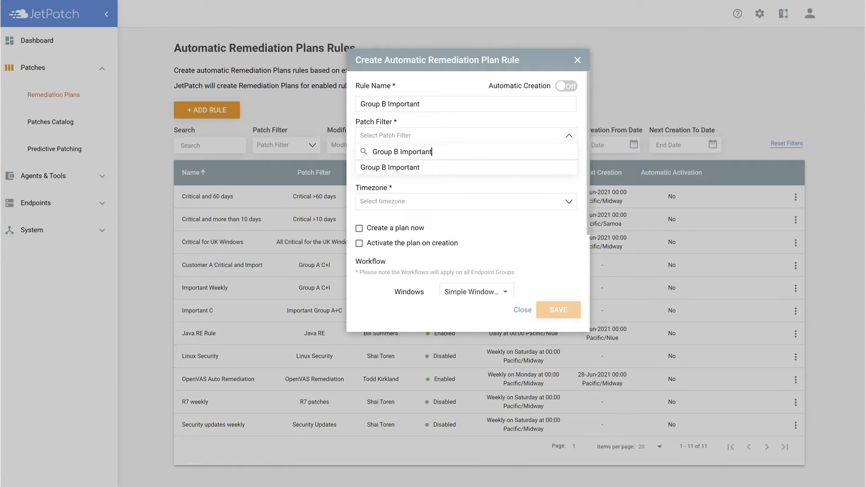
{"action": "left_click", "coordinate": [390, 167]}
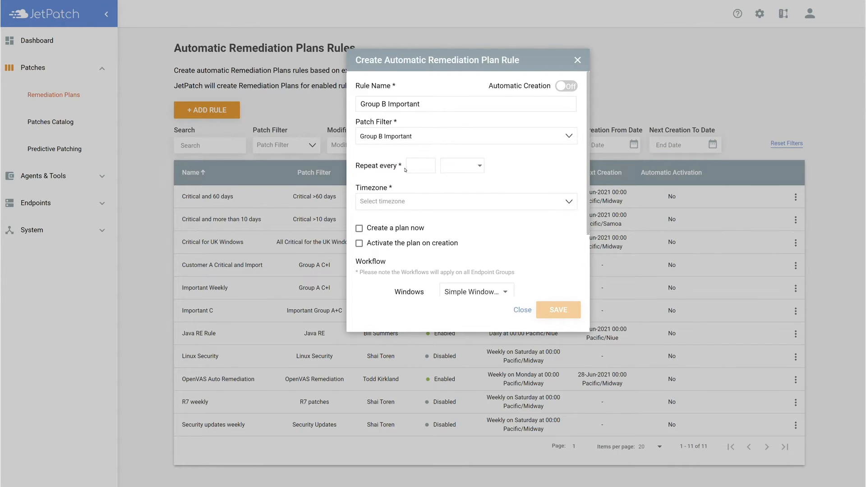
{"action": "type", "text": "1"}
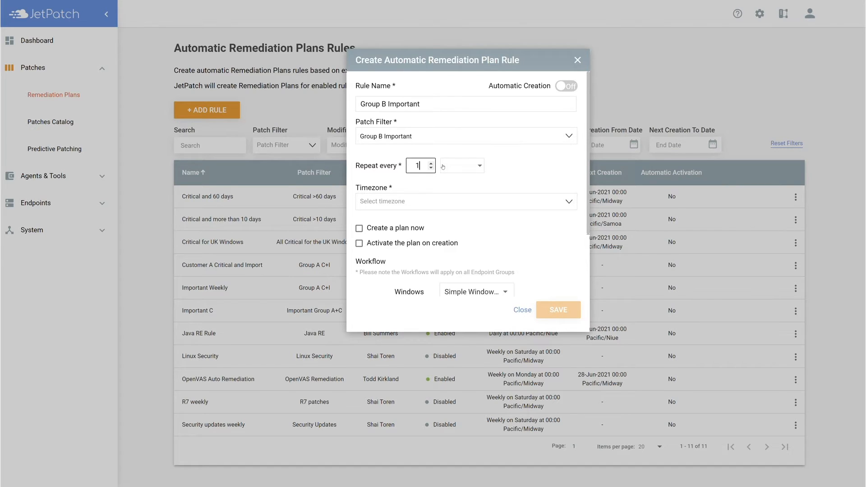
- Schedule it to repeat every 1 month on the third Monday, New York timezone
{"action": "left_click", "coordinate": [460, 165]}
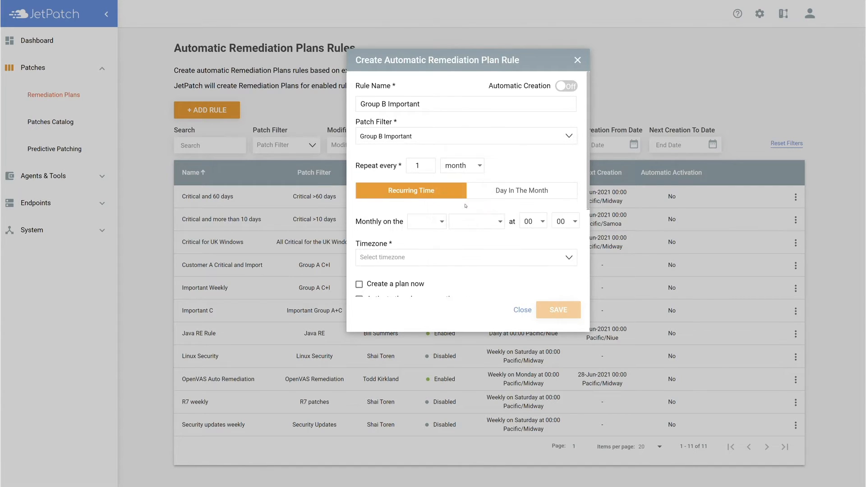
{"action": "mouse_move", "coordinate": [425, 206]}
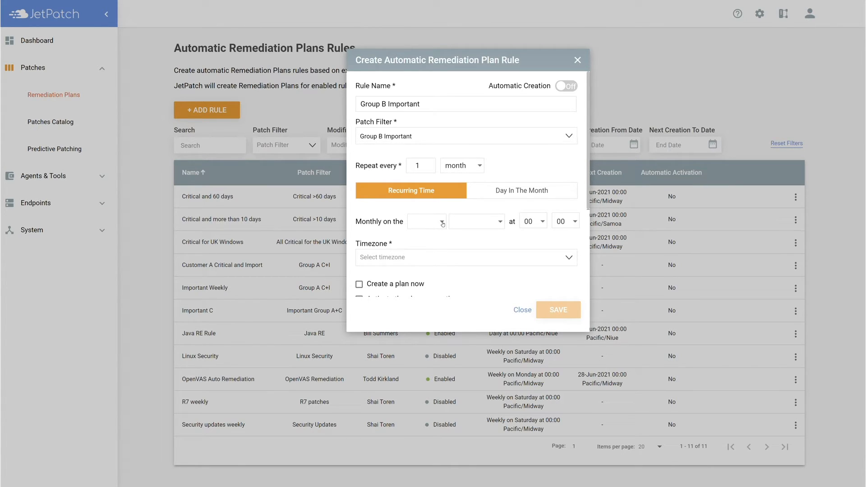
{"action": "left_click", "coordinate": [425, 221]}
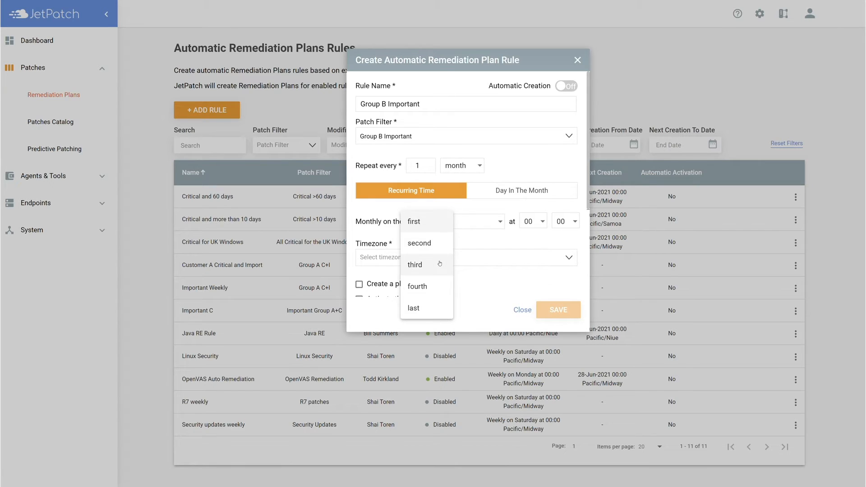
{"action": "left_click", "coordinate": [414, 265]}
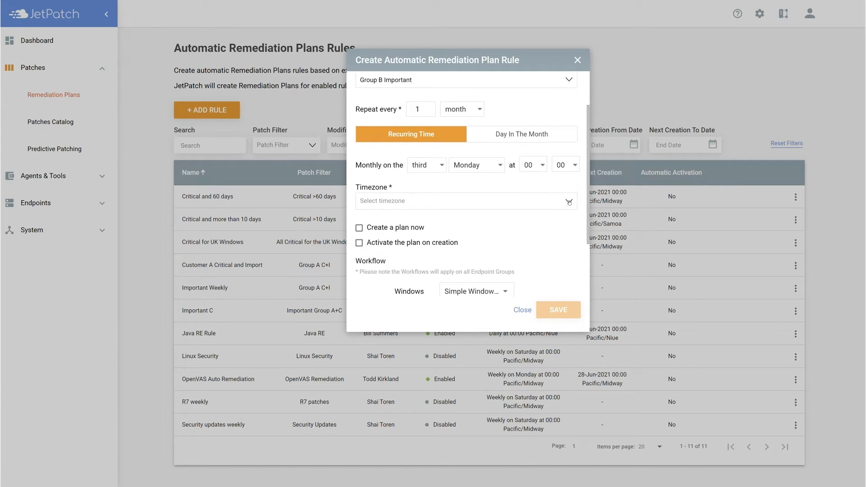
{"action": "left_click", "coordinate": [466, 201]}
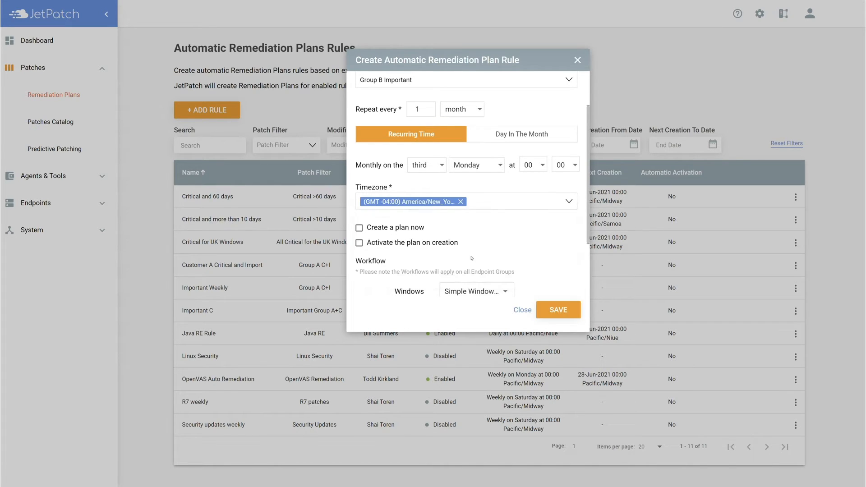
{"action": "left_click", "coordinate": [359, 227]}
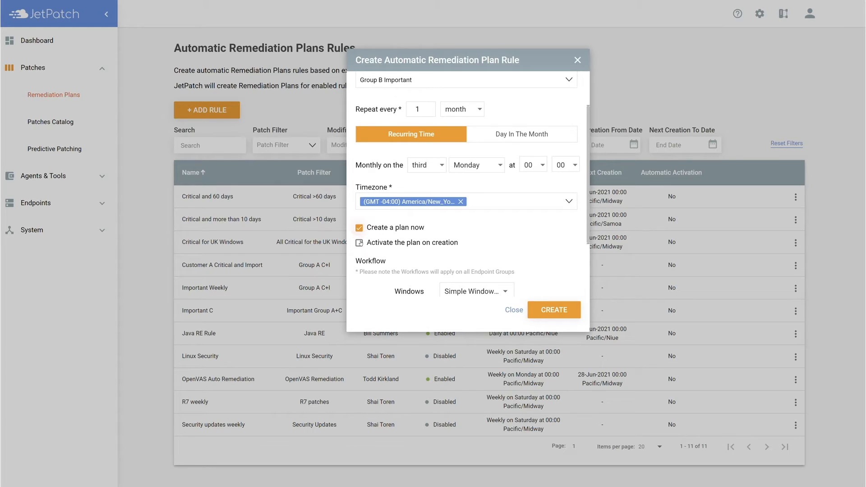
{"action": "left_click", "coordinate": [358, 243]}
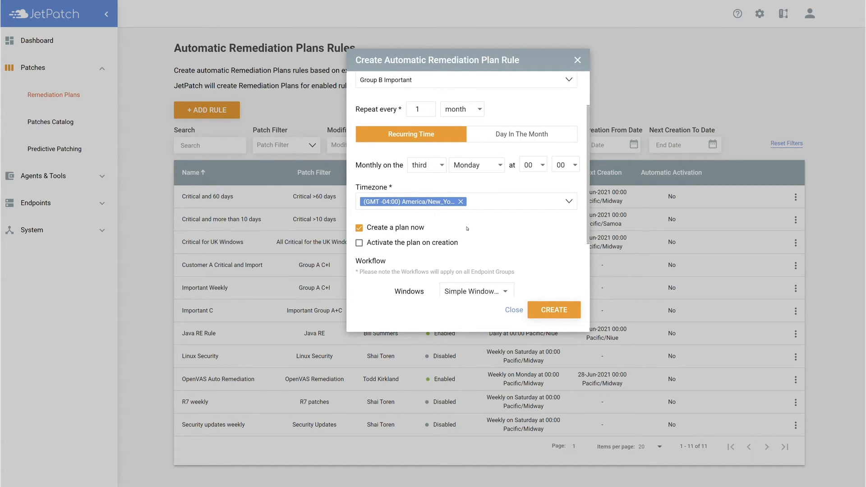
{"action": "mouse_move", "coordinate": [565, 292]}
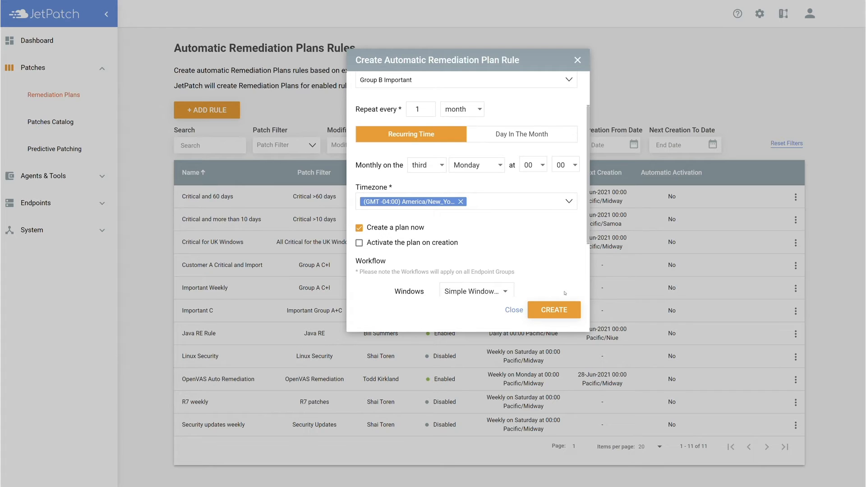
{"action": "left_click", "coordinate": [359, 227]}
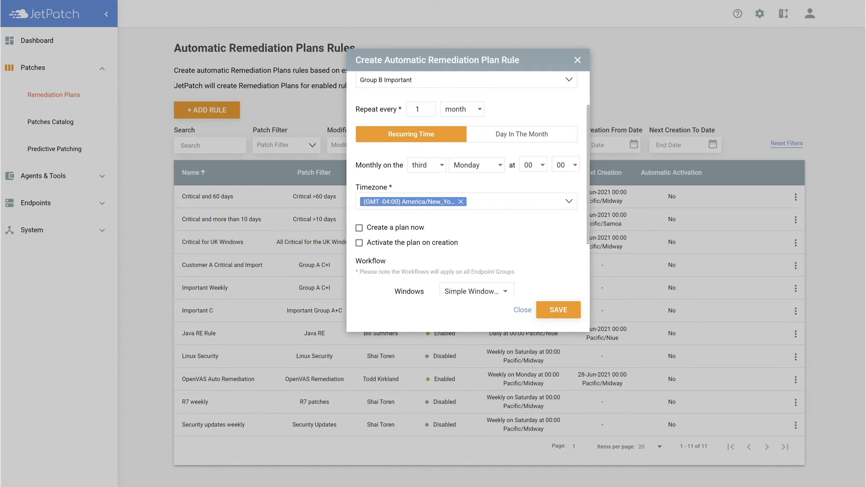
{"action": "mouse_move", "coordinate": [365, 250]}
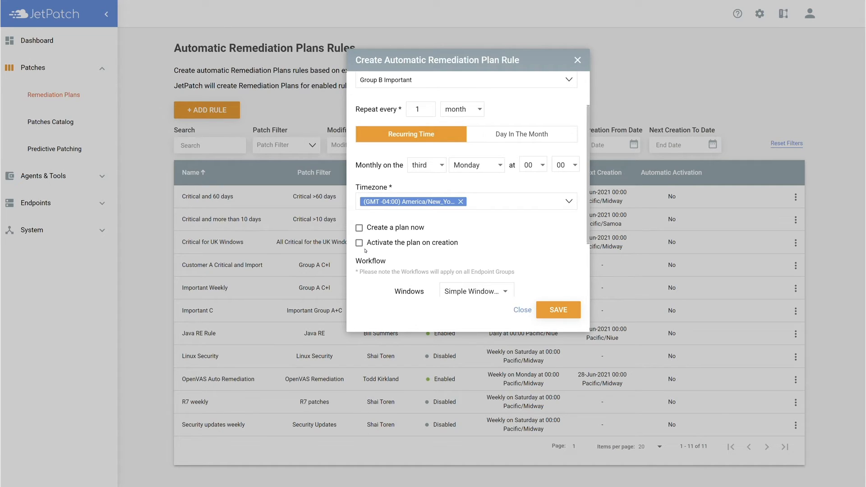
{"action": "left_click", "coordinate": [359, 243]}
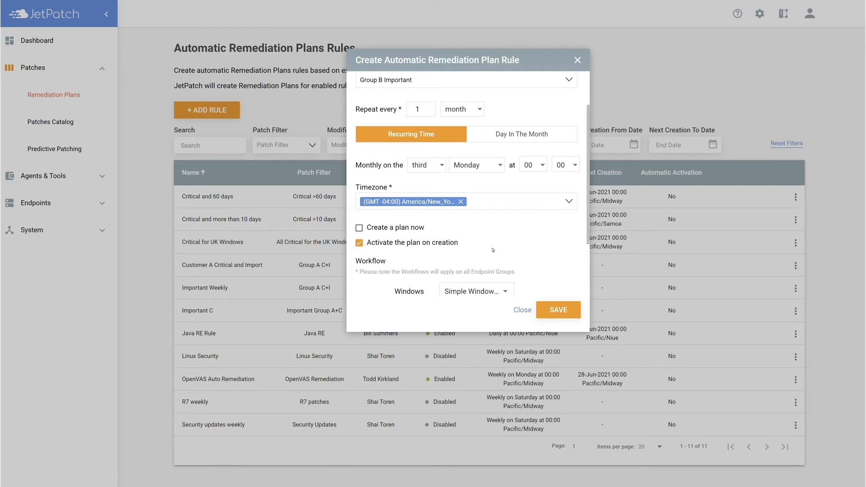
{"action": "mouse_move", "coordinate": [497, 250]}
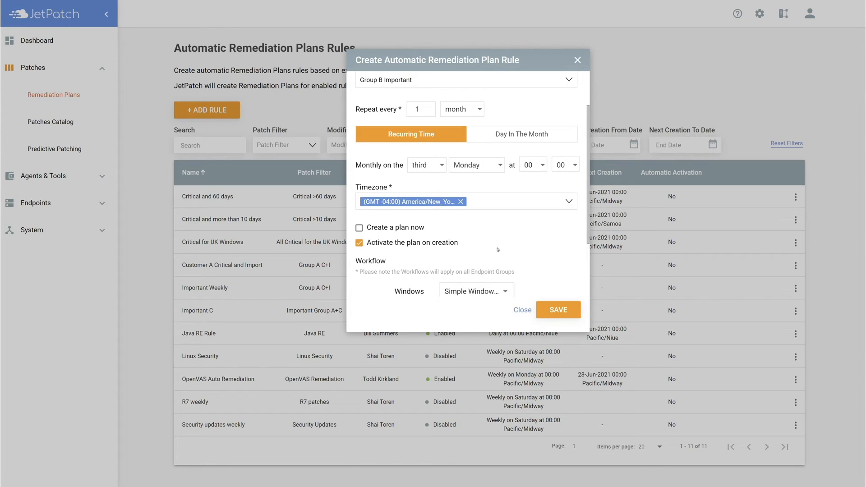
{"action": "mouse_move", "coordinate": [462, 250]}
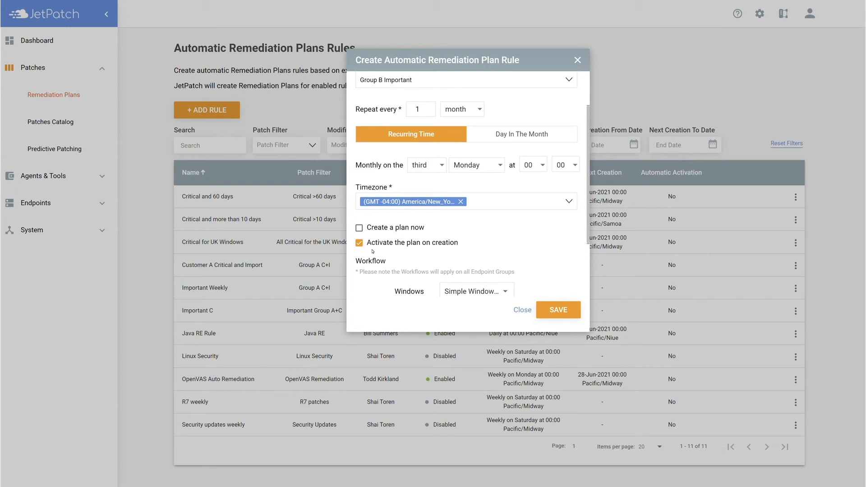
{"action": "left_click", "coordinate": [359, 243]}
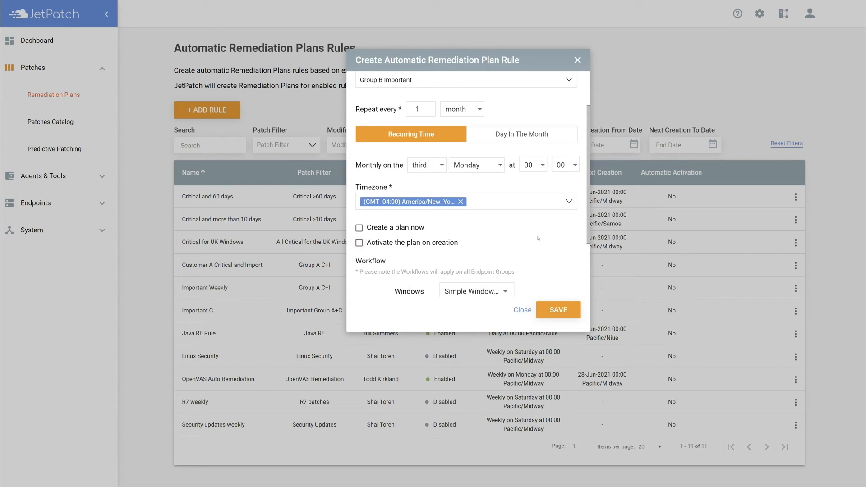
- Switch Automatic Creation On and save the Group B Important rule
{"action": "scroll", "scroll_direction": "down", "scroll_amount": 3}
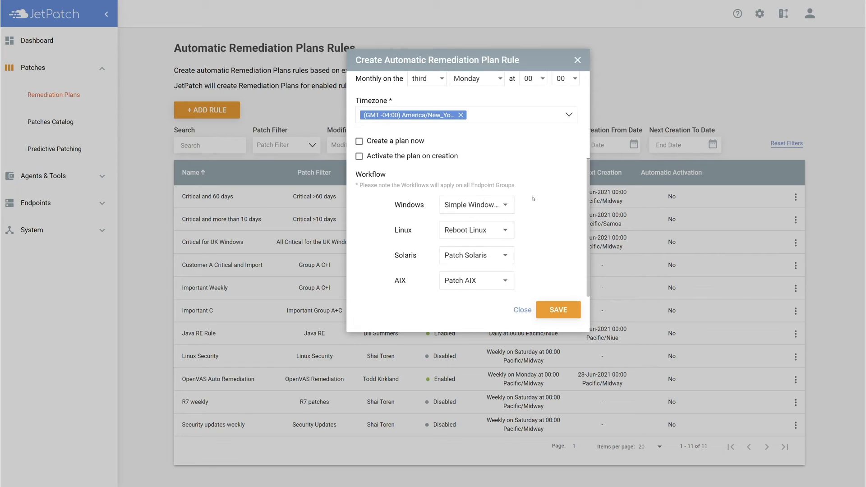
{"action": "mouse_move", "coordinate": [533, 287]}
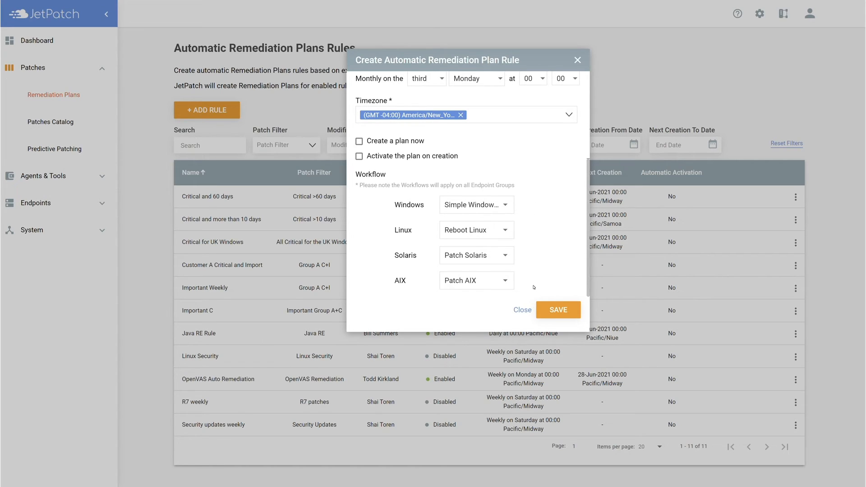
{"action": "mouse_move", "coordinate": [531, 285]}
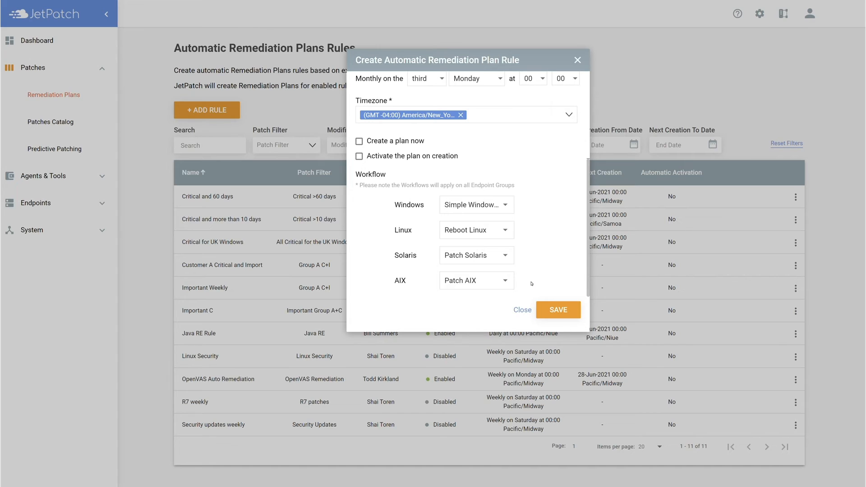
{"action": "mouse_move", "coordinate": [566, 277]}
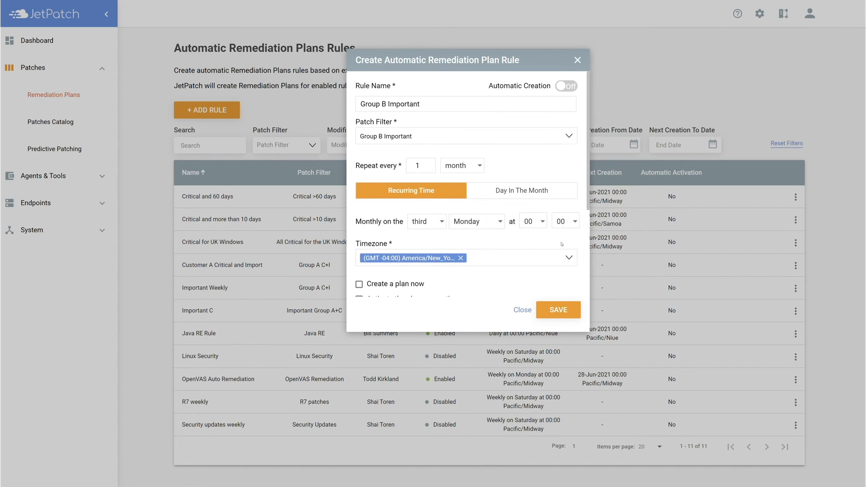
{"action": "left_click", "coordinate": [565, 86]}
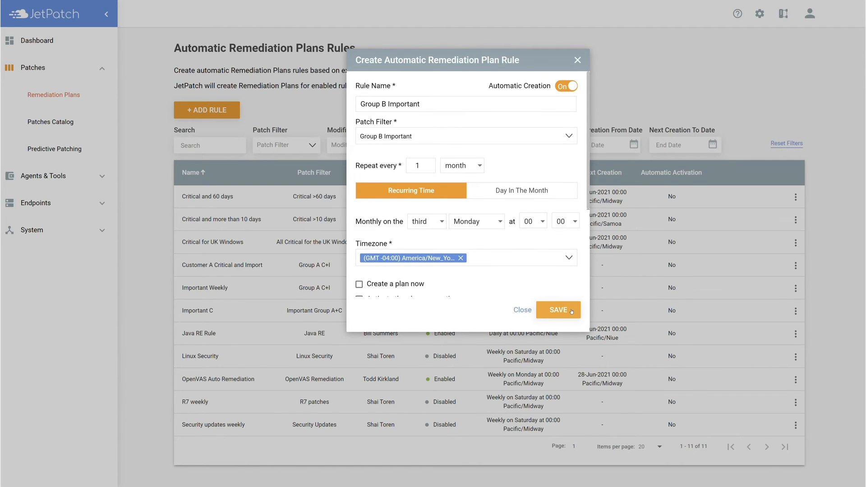
{"action": "left_click", "coordinate": [558, 310]}
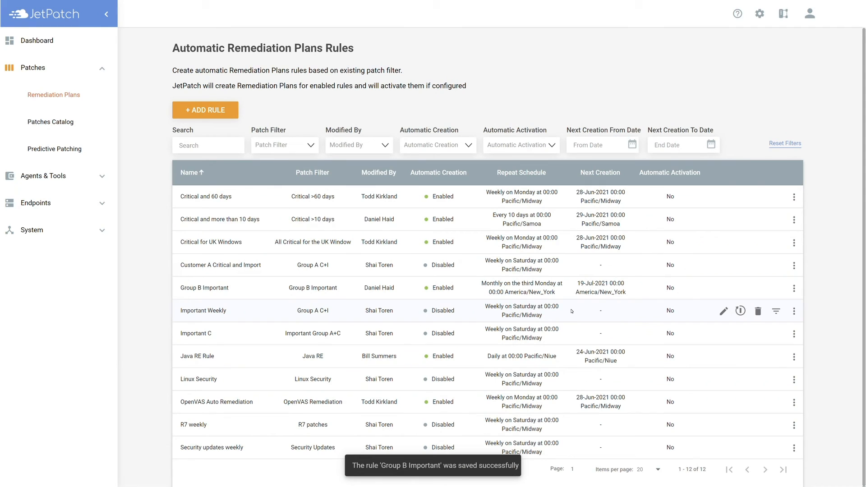
{"action": "mouse_move", "coordinate": [575, 287]}
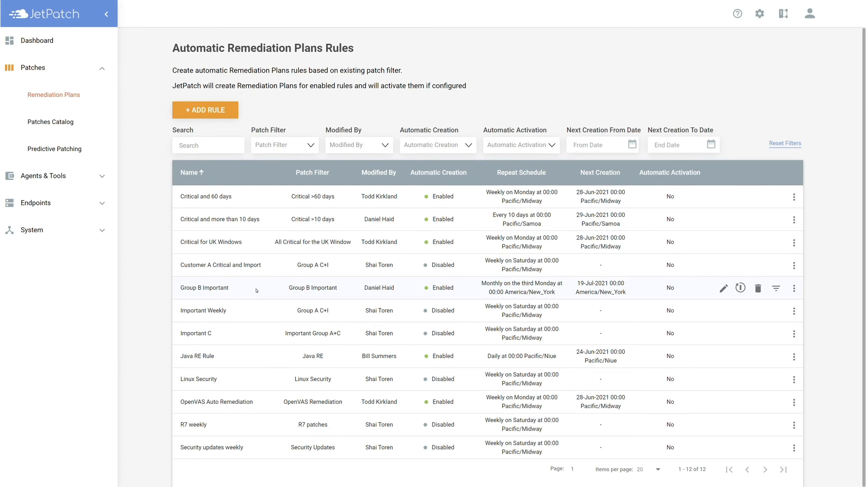
{"action": "mouse_move", "coordinate": [341, 295]}
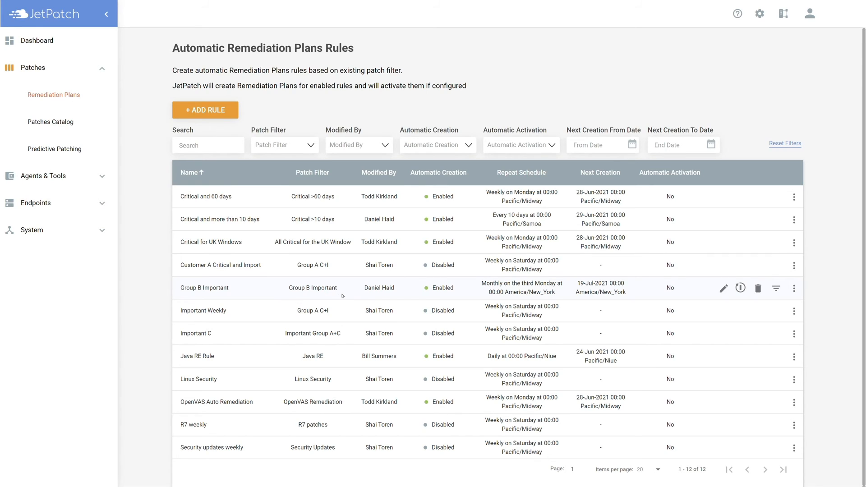
{"action": "mouse_move", "coordinate": [459, 299]}
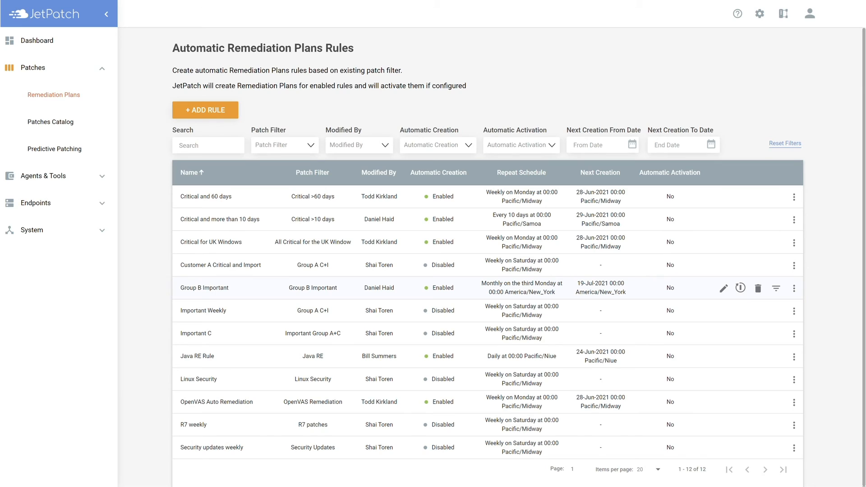
{"action": "mouse_move", "coordinate": [663, 292]}
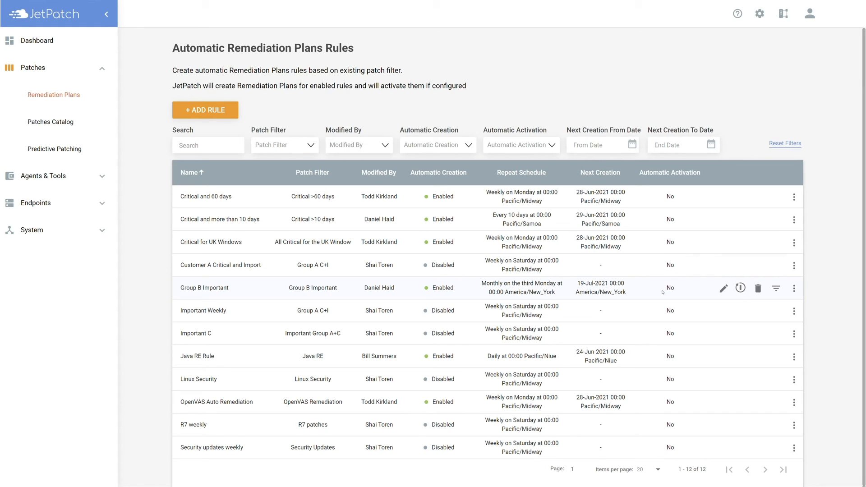
{"action": "mouse_move", "coordinate": [688, 293]}
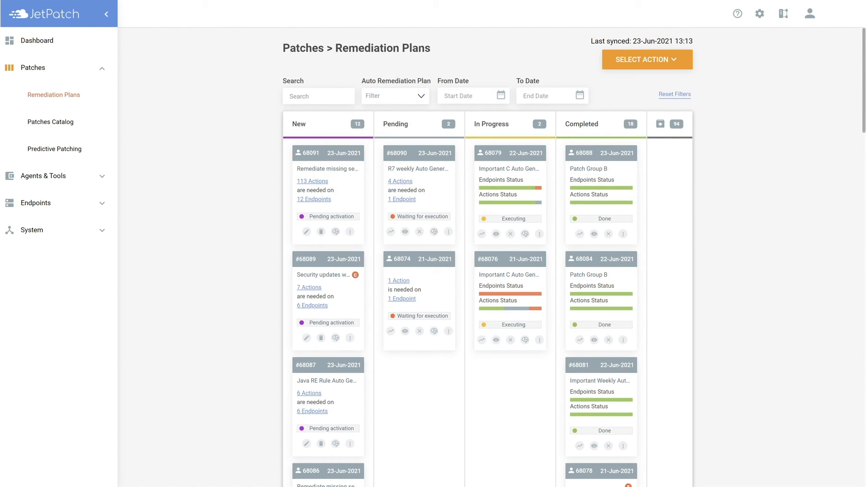
{"action": "mouse_move", "coordinate": [321, 122]}
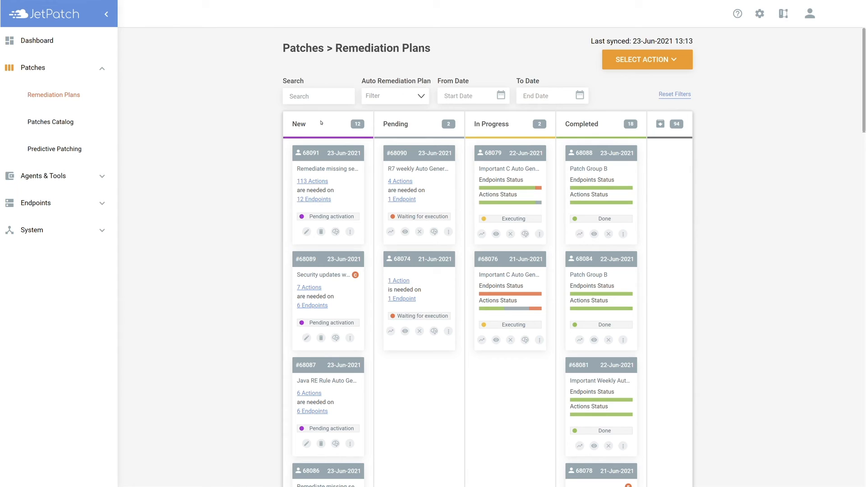
{"action": "mouse_move", "coordinate": [412, 127]}
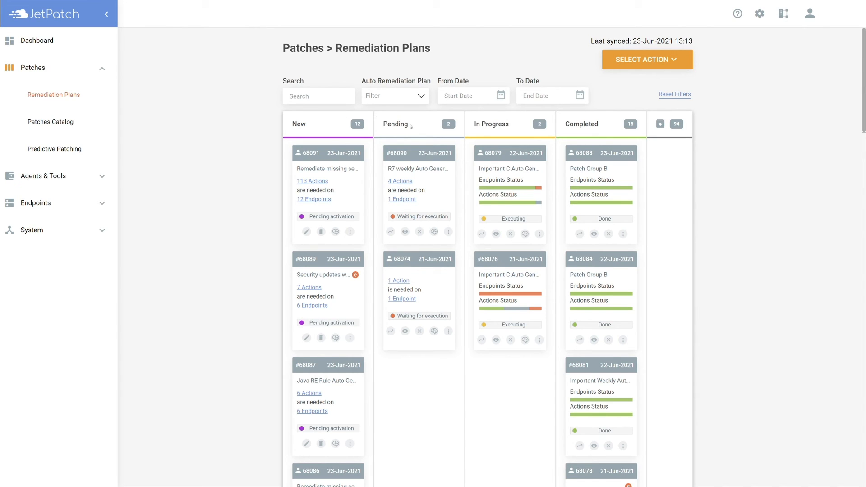
{"action": "mouse_move", "coordinate": [377, 113]}
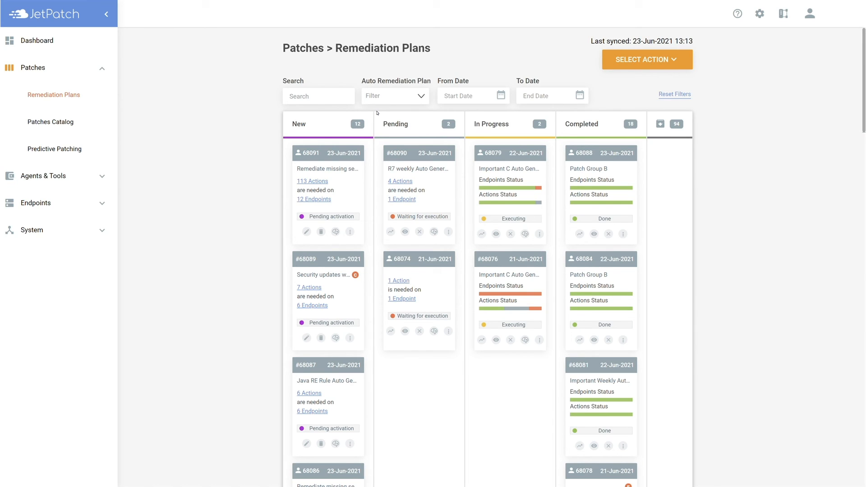
{"action": "mouse_move", "coordinate": [389, 139]}
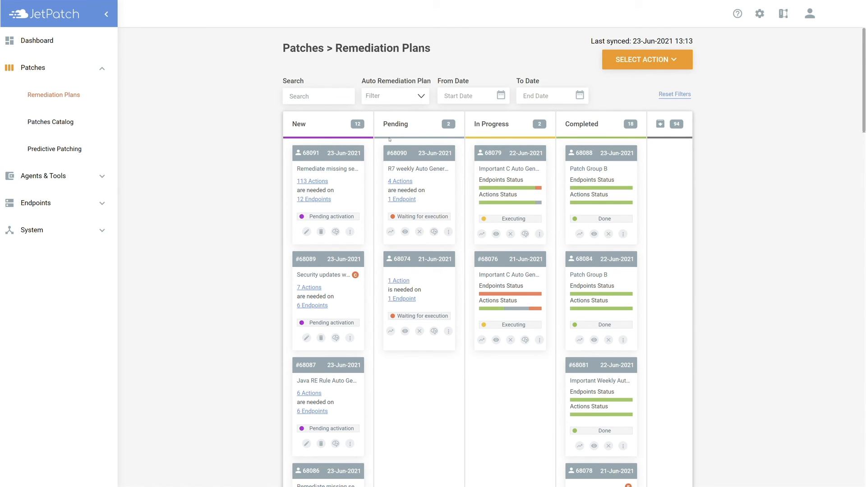
{"action": "mouse_move", "coordinate": [397, 154]}
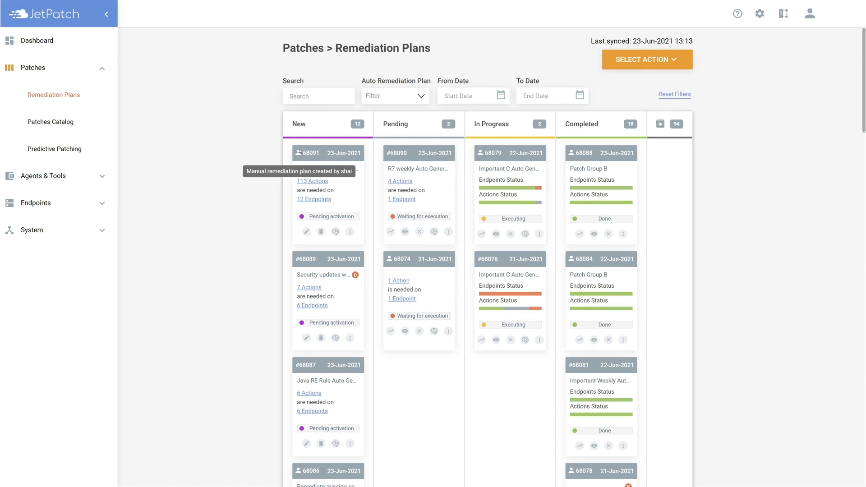
{"action": "mouse_move", "coordinate": [311, 127]}
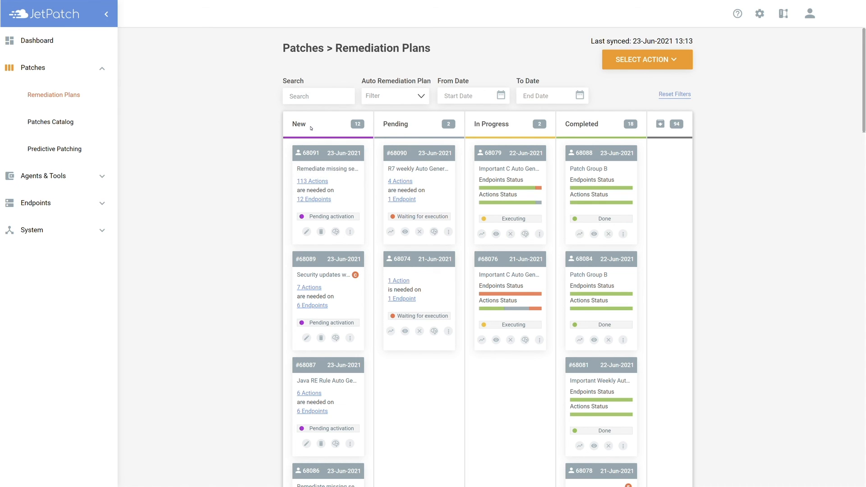